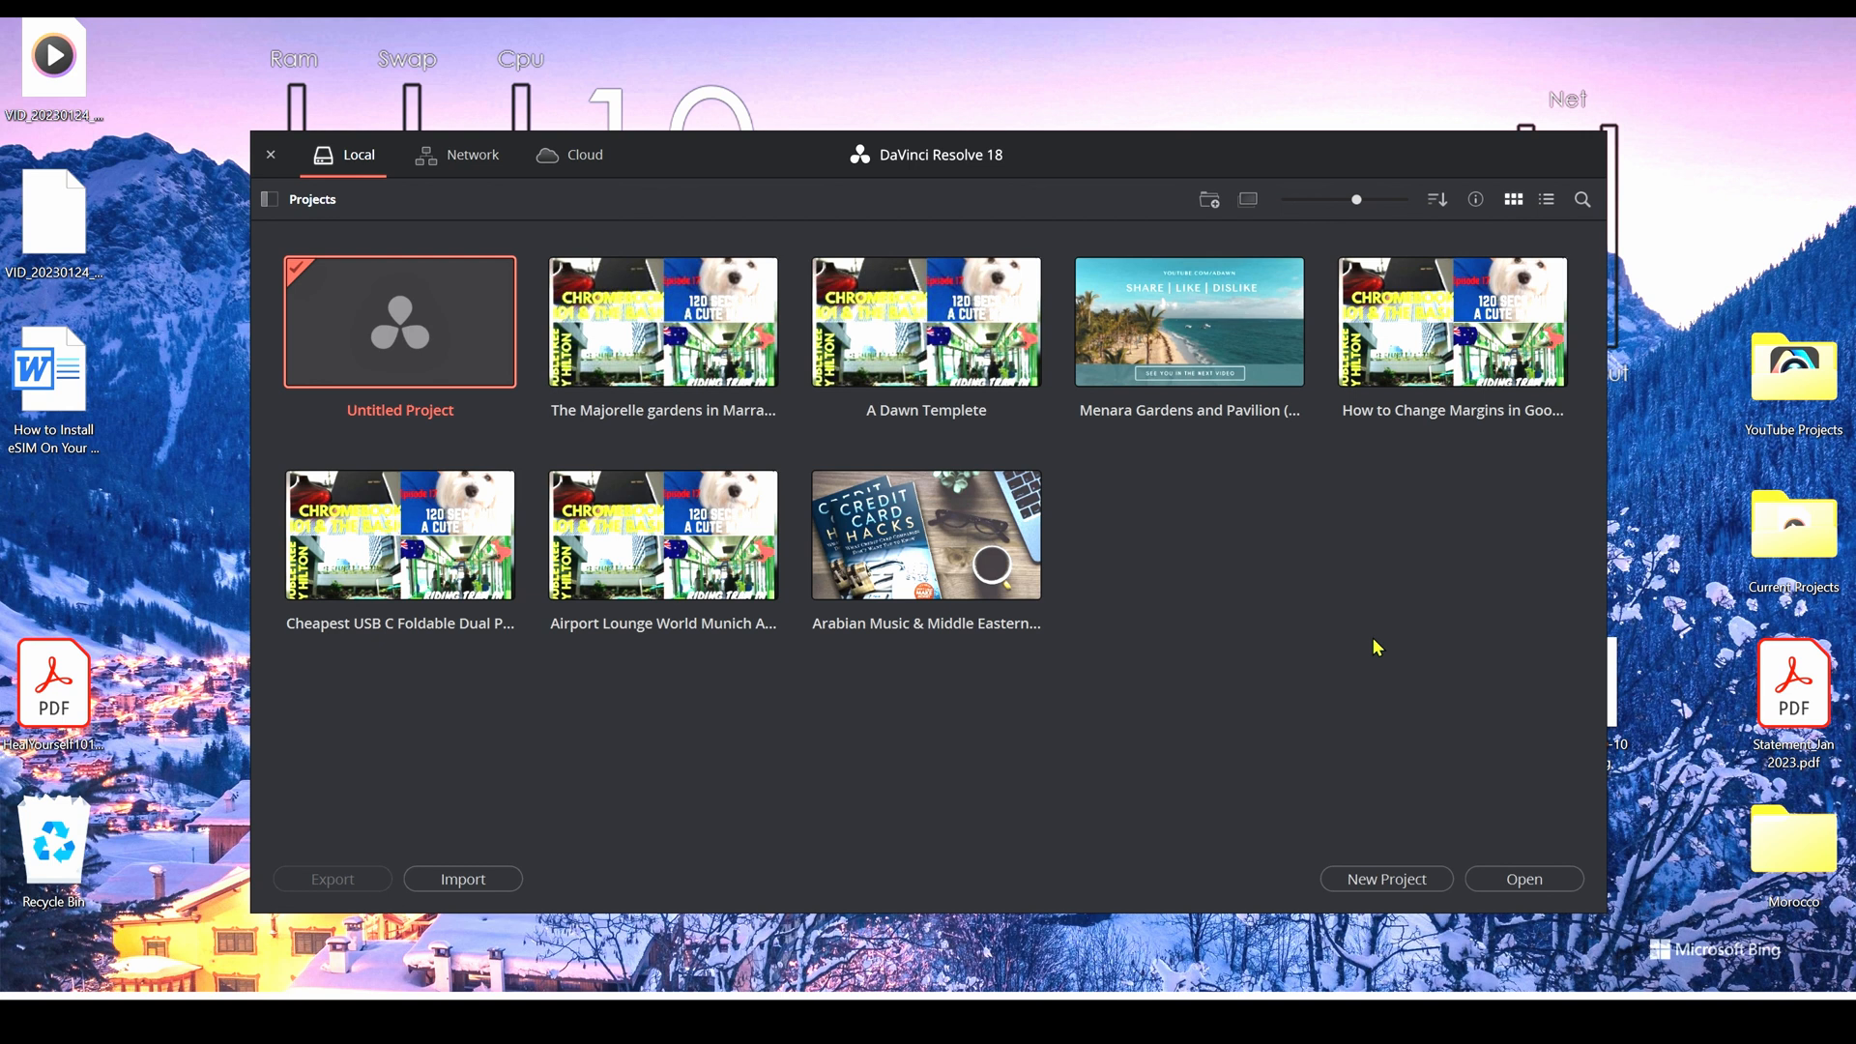
{"action": "mouse_move", "coordinate": [1385, 666]}
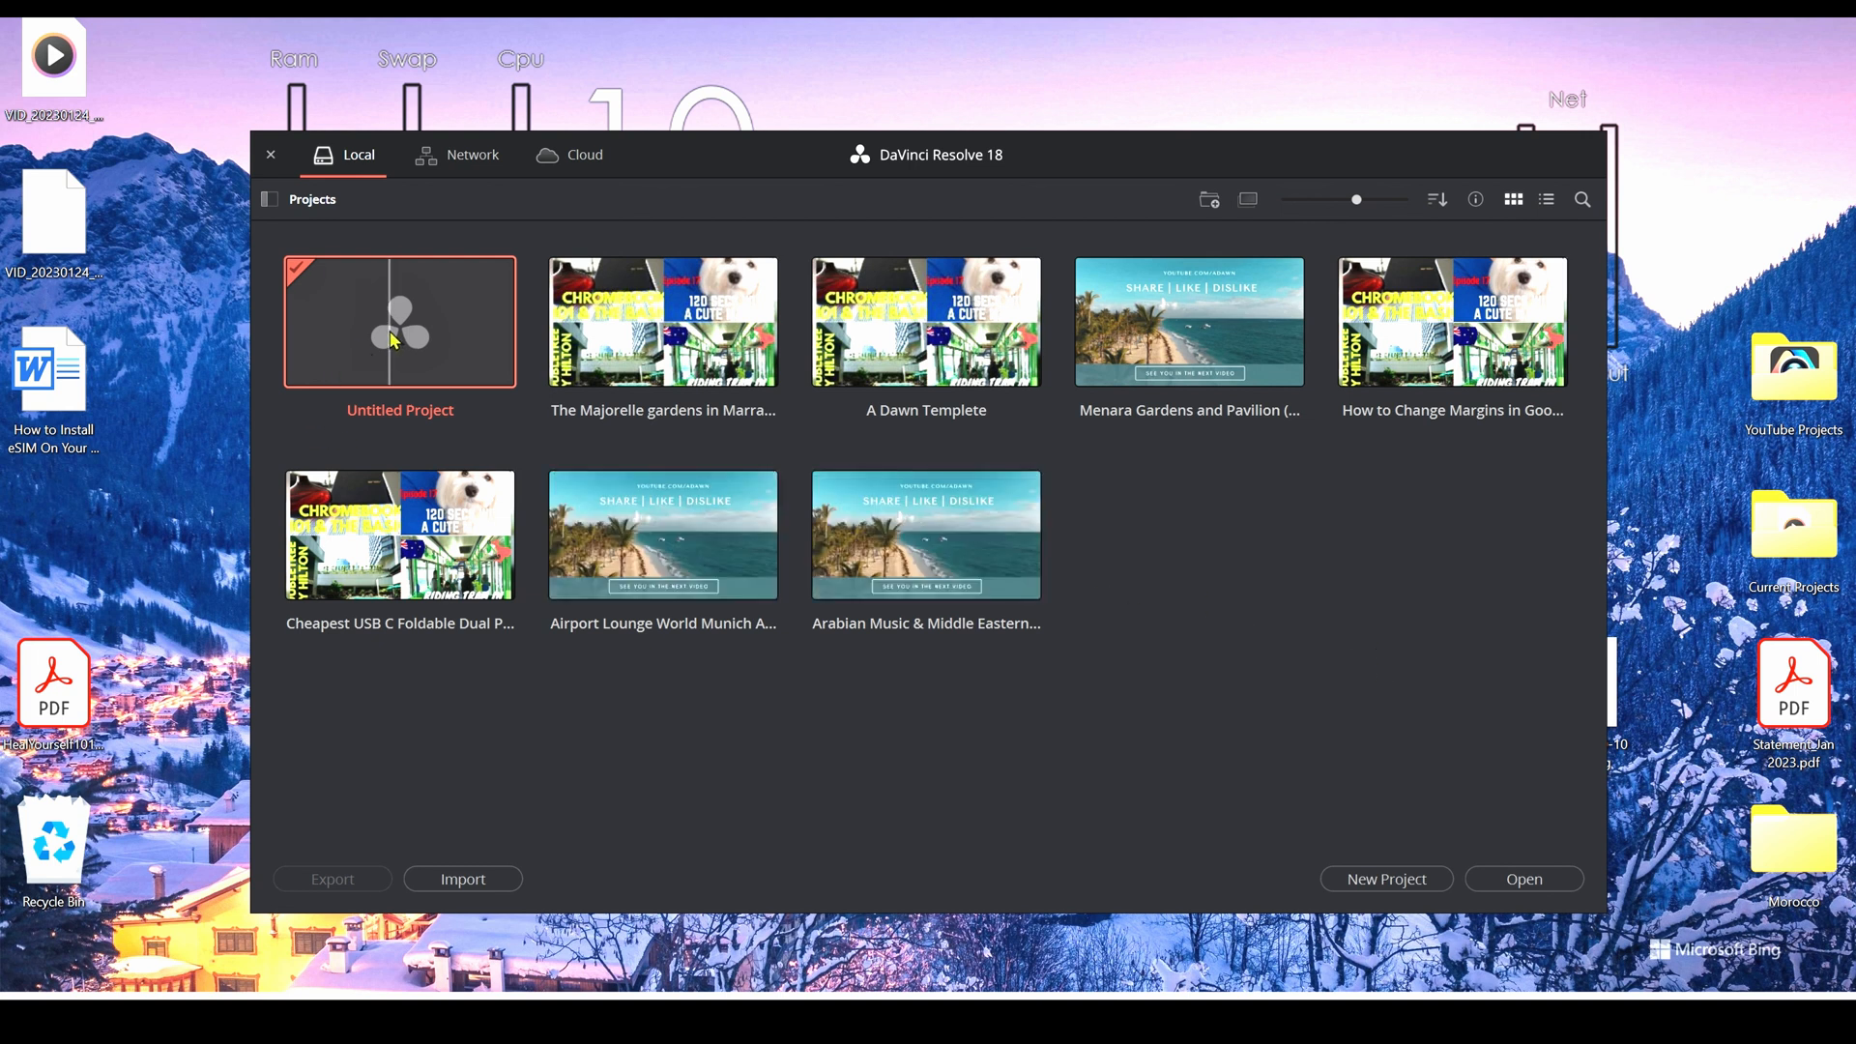
- Open the blank Untitled Project from the Project Manager
{"action": "left_click", "coordinate": [269, 155]}
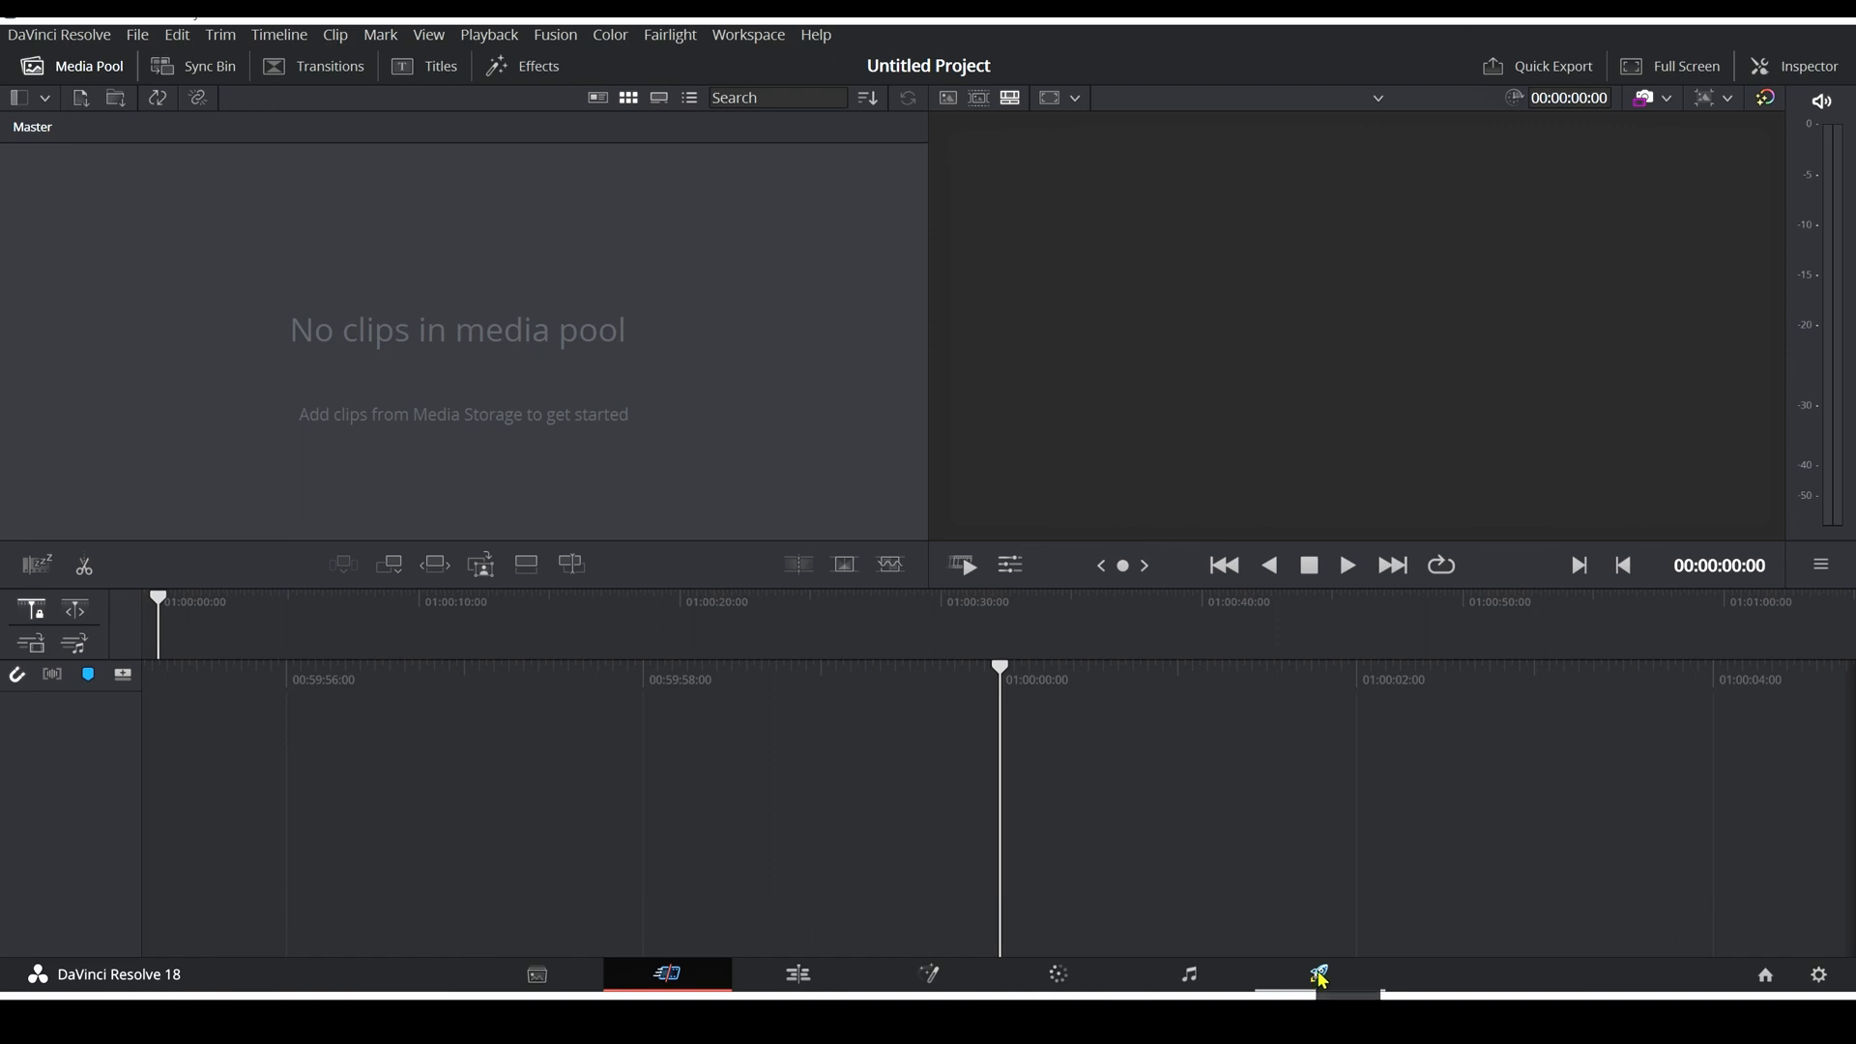
- Switch to the Deliver page to show the Custom Export render settings
{"action": "left_click", "coordinate": [1318, 974]}
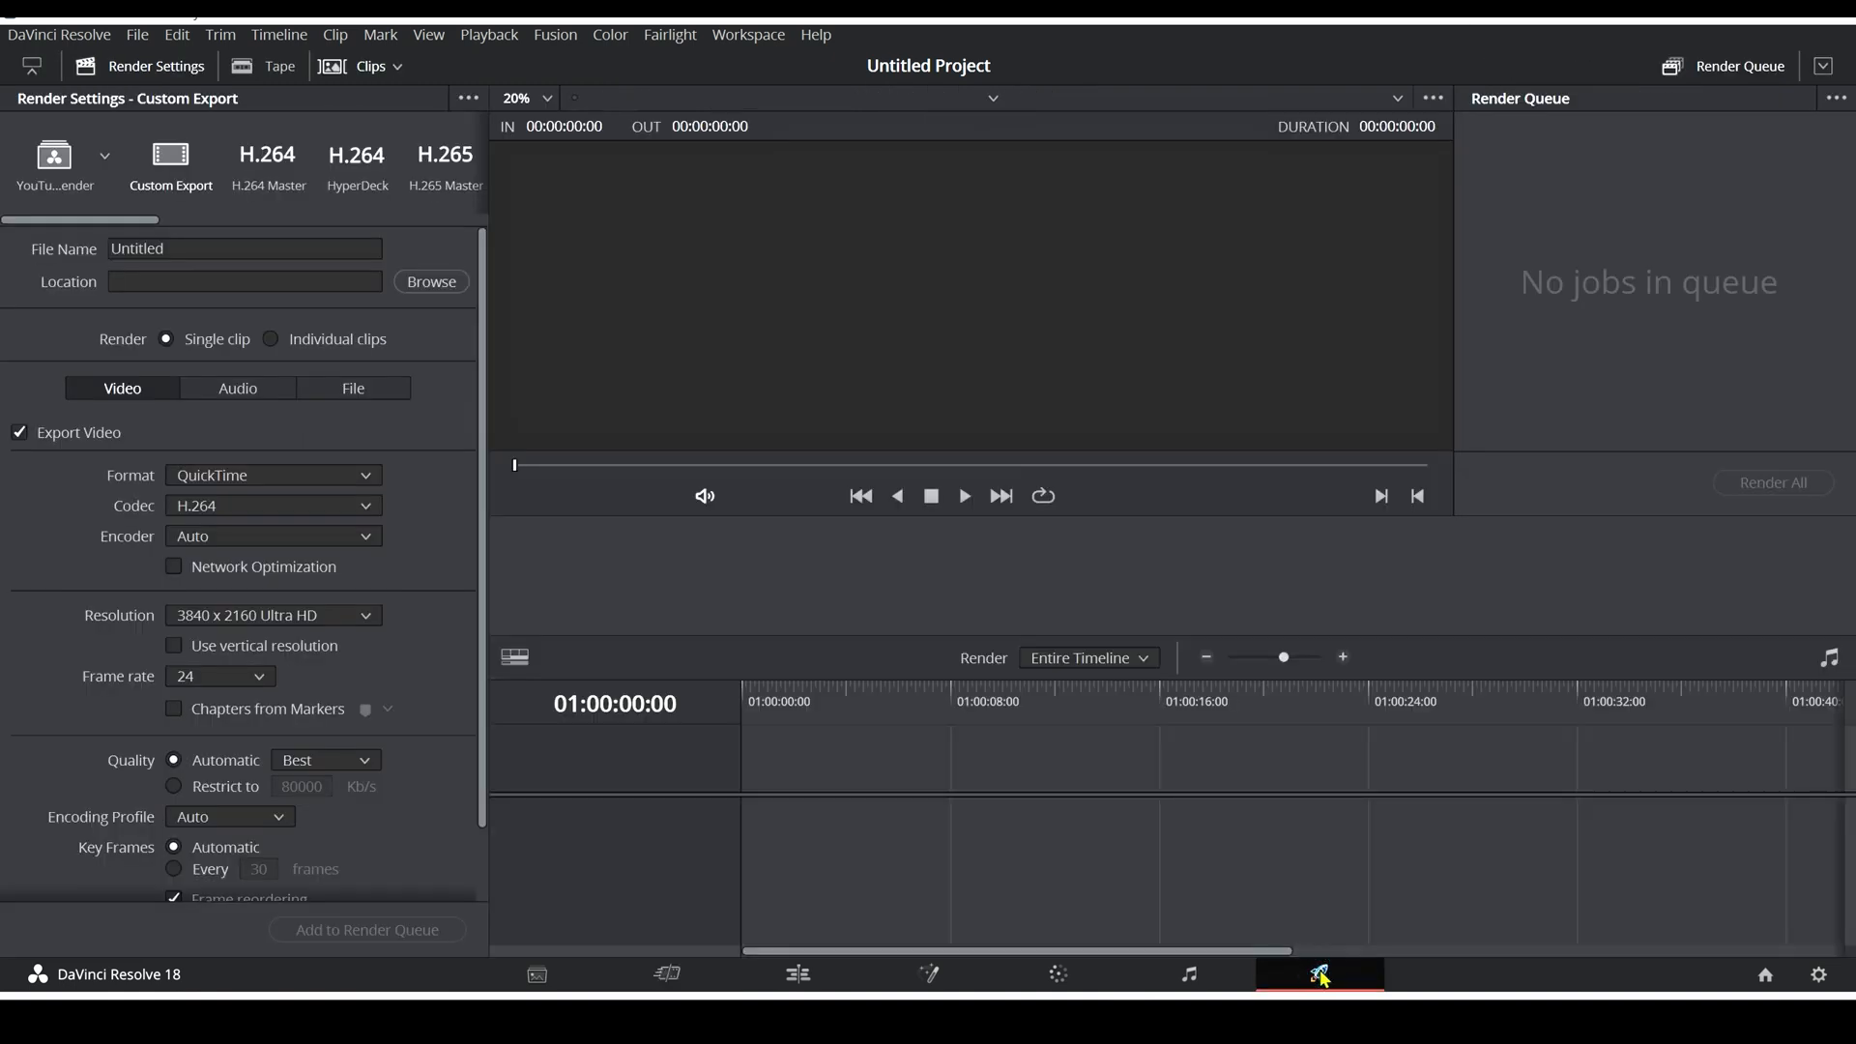
{"action": "left_click", "coordinate": [242, 248]}
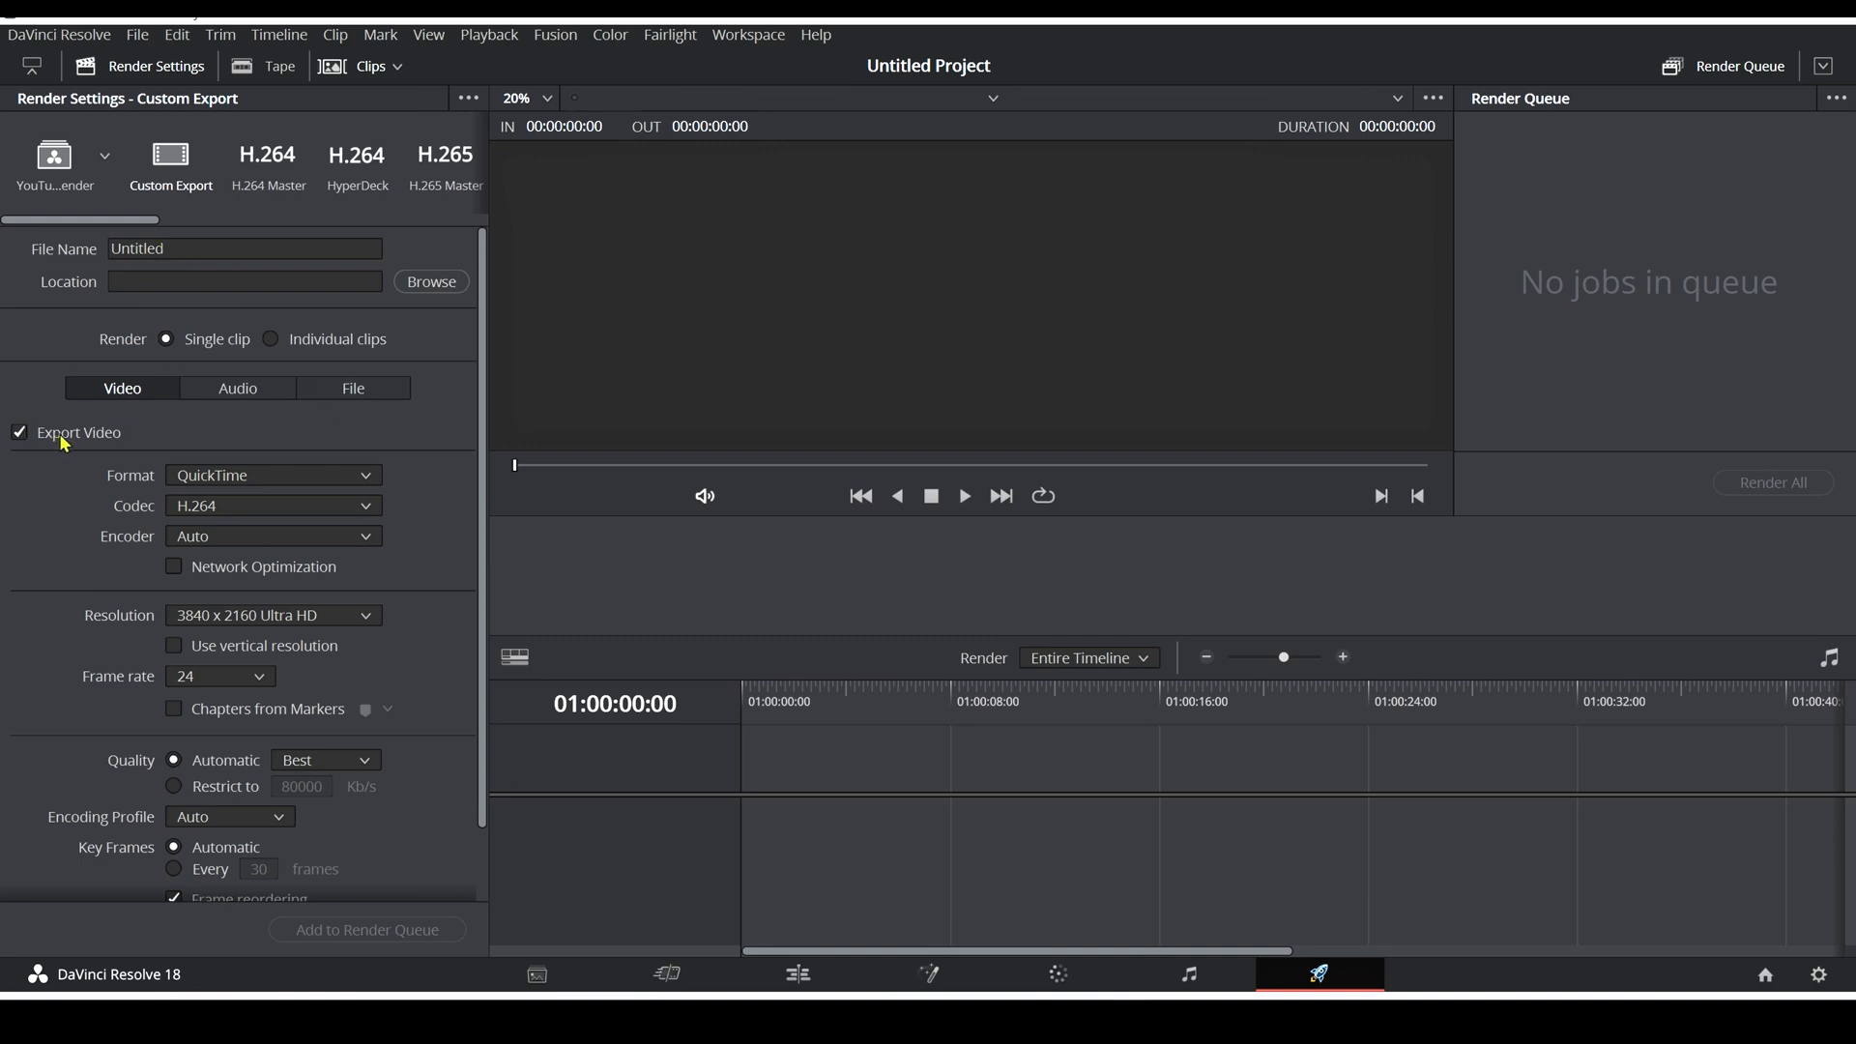
{"action": "mouse_move", "coordinate": [273, 499]}
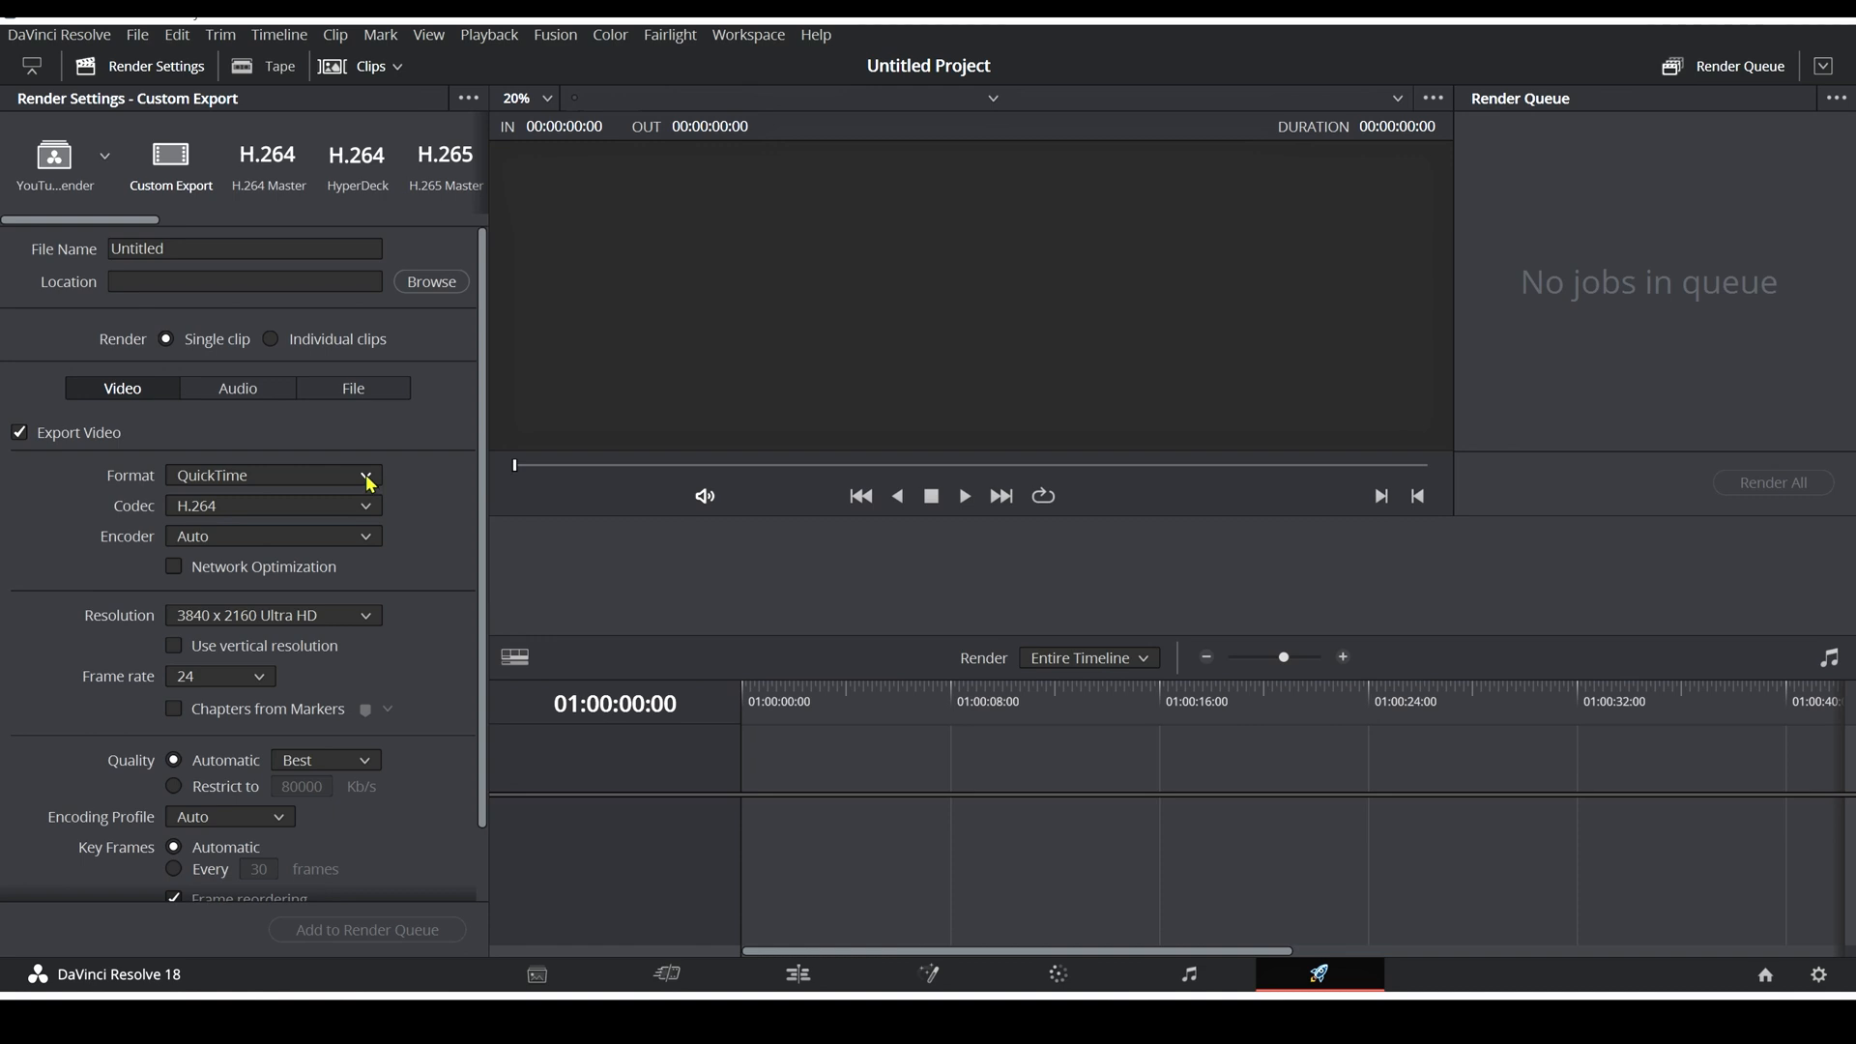
- Set the Custom Export video format to MP4, keeping the H.264 codec
{"action": "left_click", "coordinate": [272, 474]}
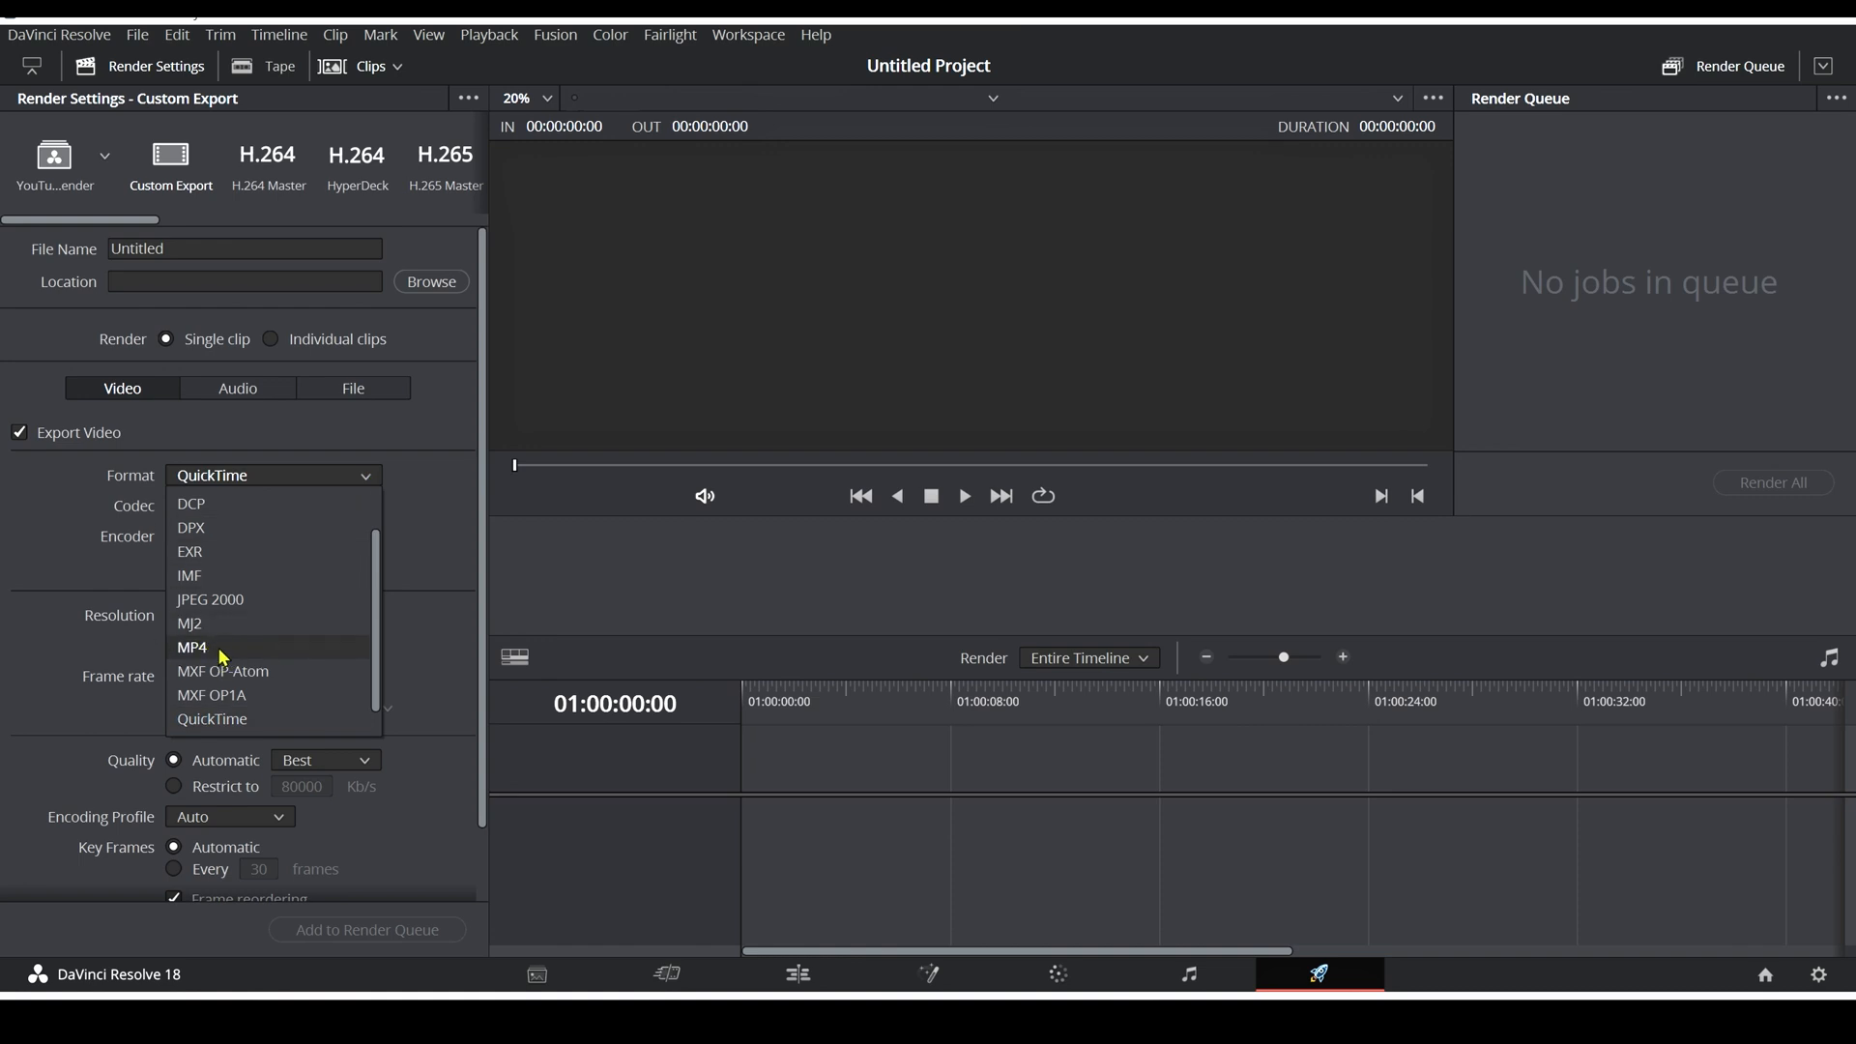
{"action": "left_click", "coordinate": [193, 647]}
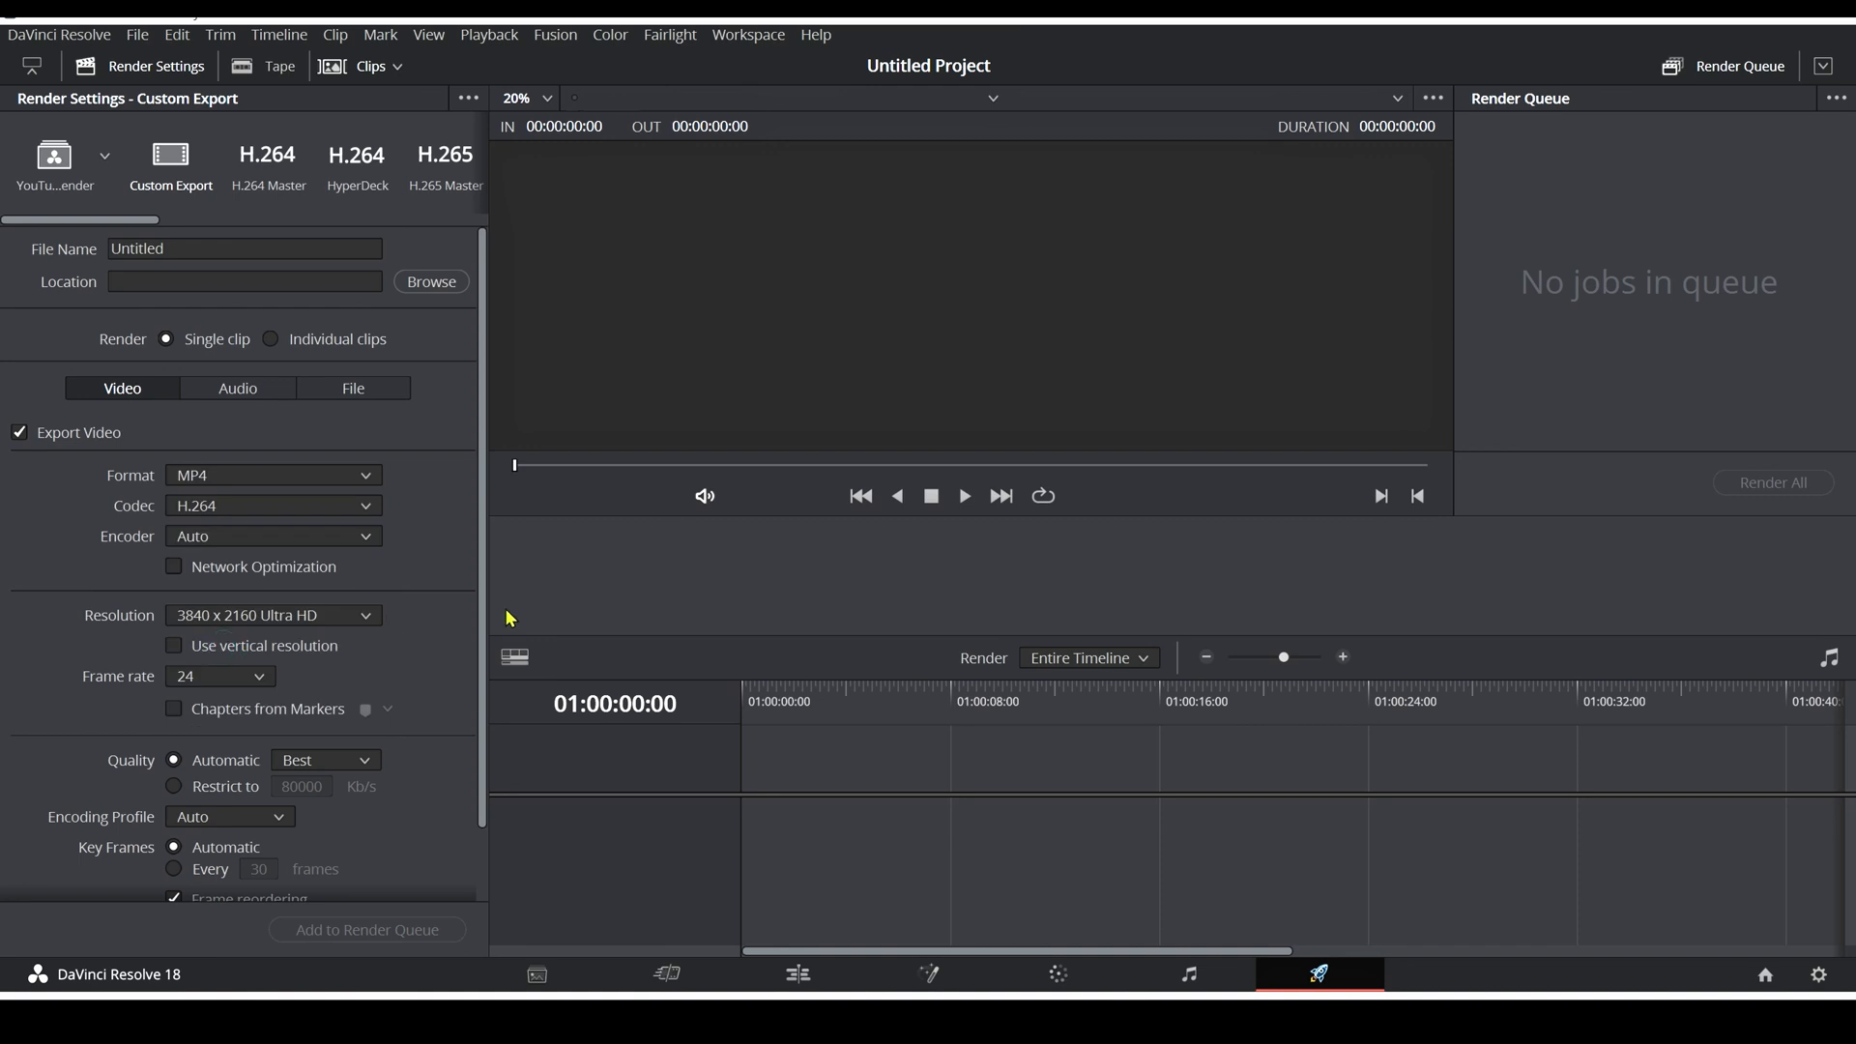
{"action": "mouse_move", "coordinate": [402, 492]}
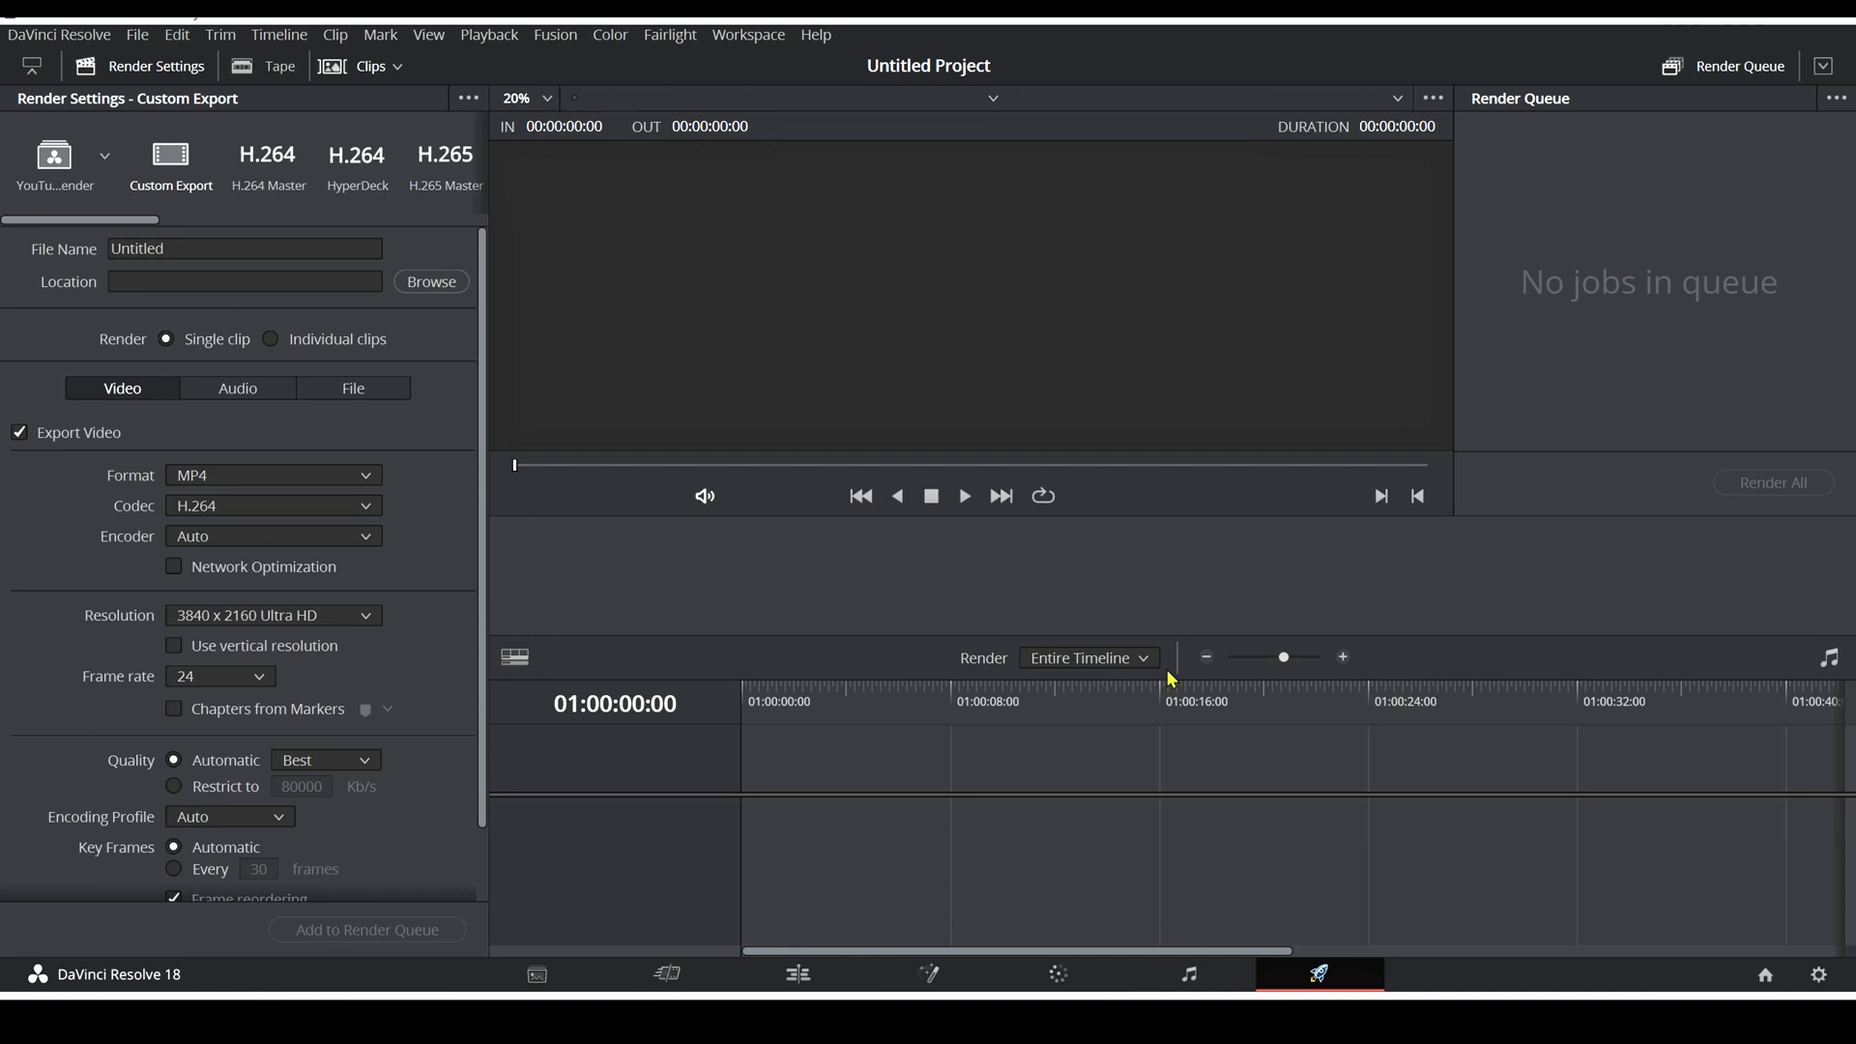
{"action": "mouse_move", "coordinate": [1673, 243]}
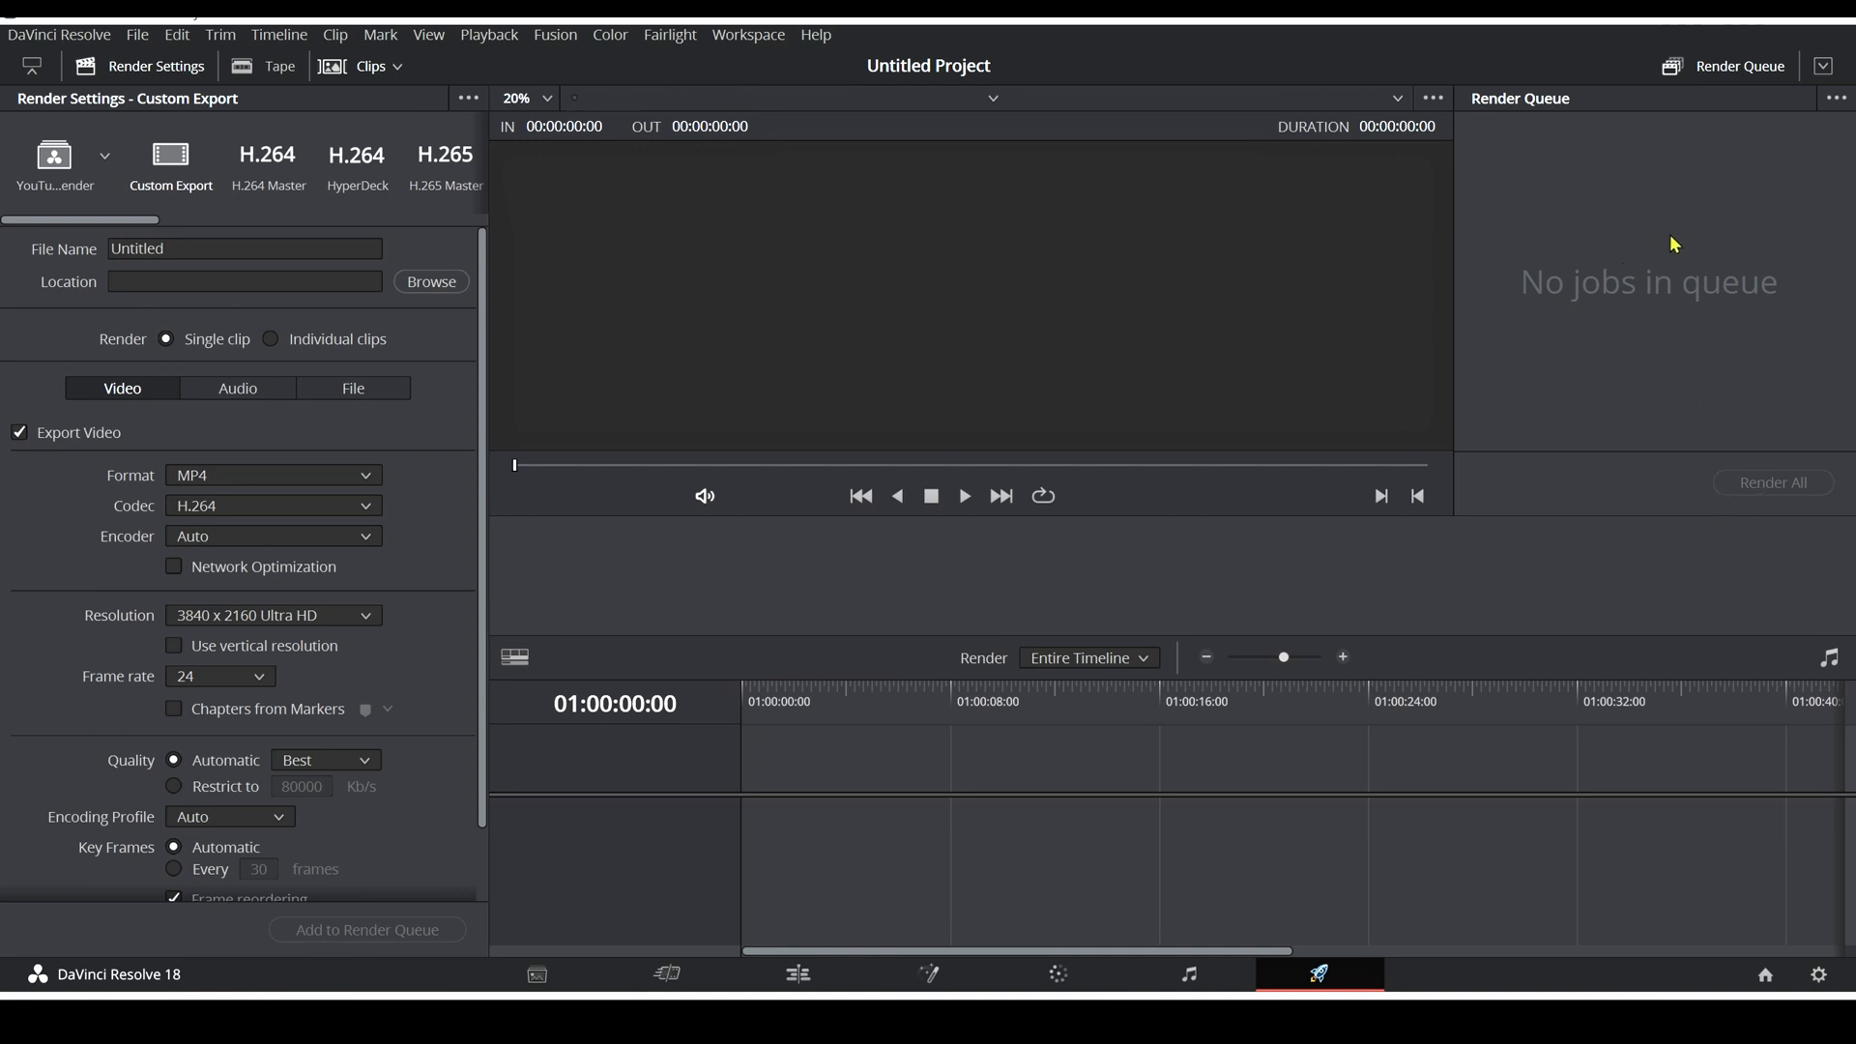